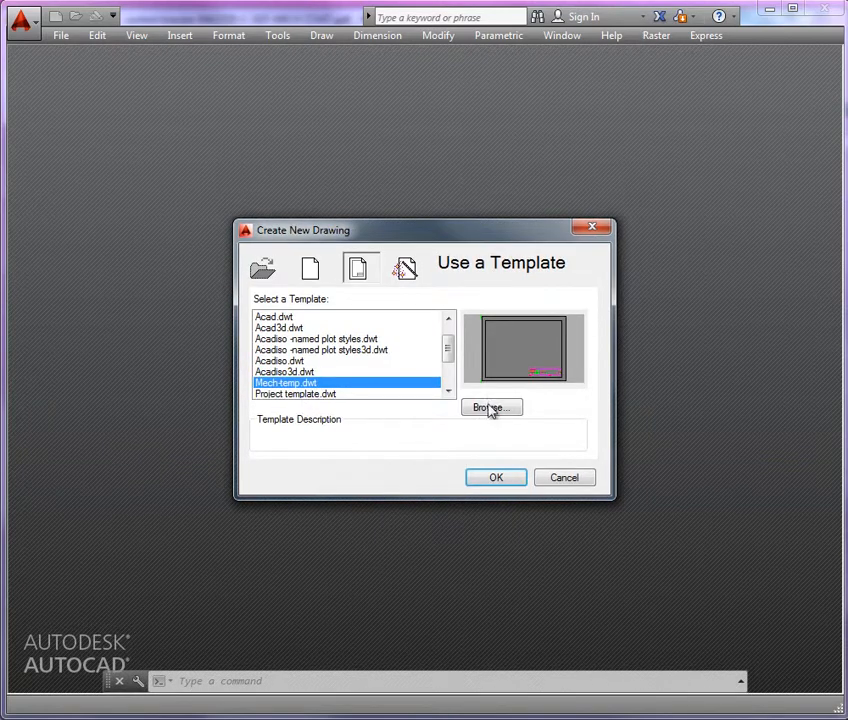
# Start a new drawing from the Mech-temp.dwt template.
pyautogui.click(495, 477)
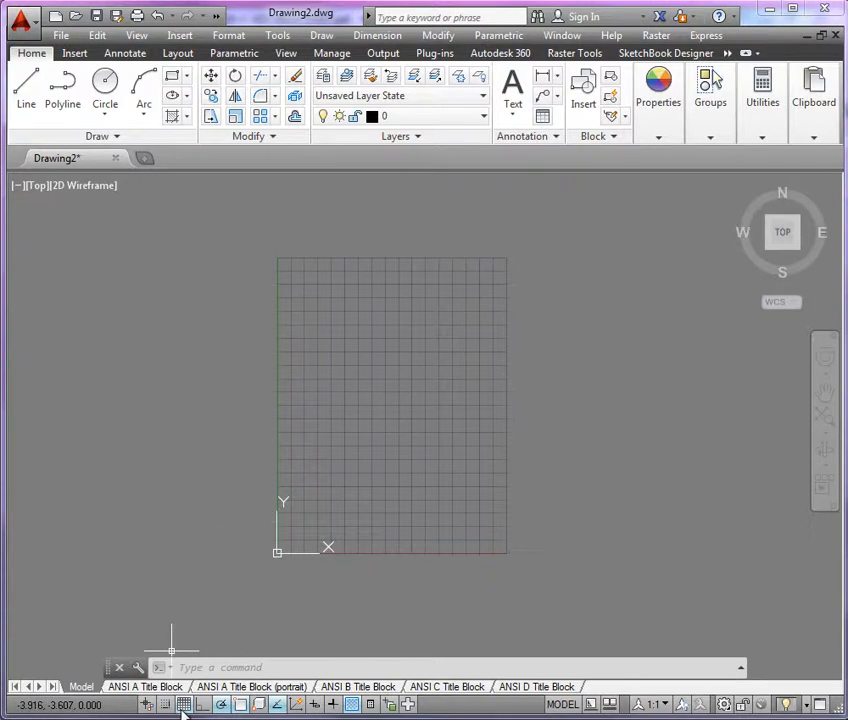
# Bring up the C-SIZE MECH START control bracket PDF in Firefox.
pyautogui.click(184, 705)
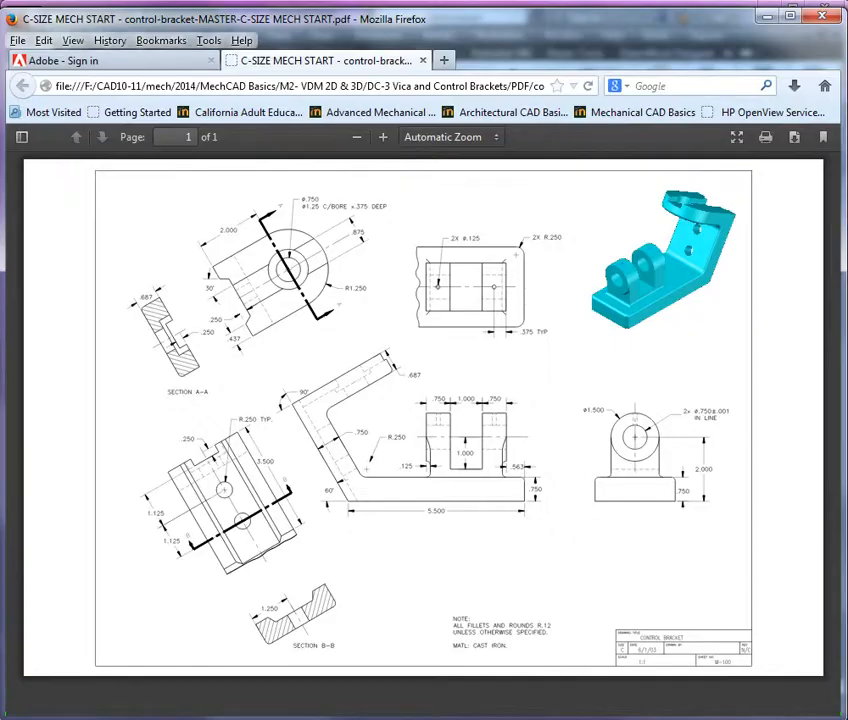
pyautogui.moveTo(370, 360)
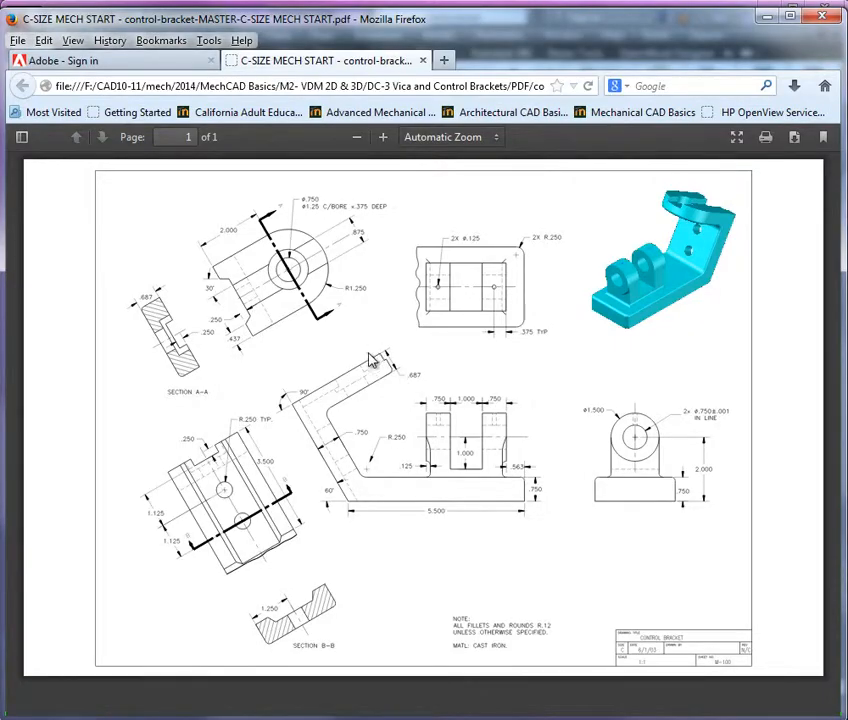
pyautogui.moveTo(355, 480)
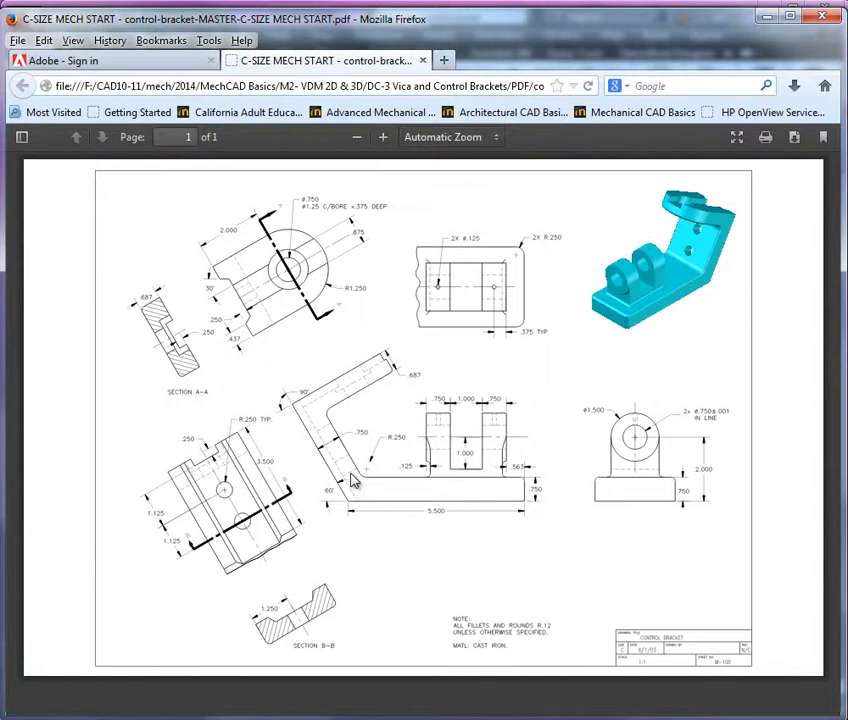
pyautogui.moveTo(351, 511)
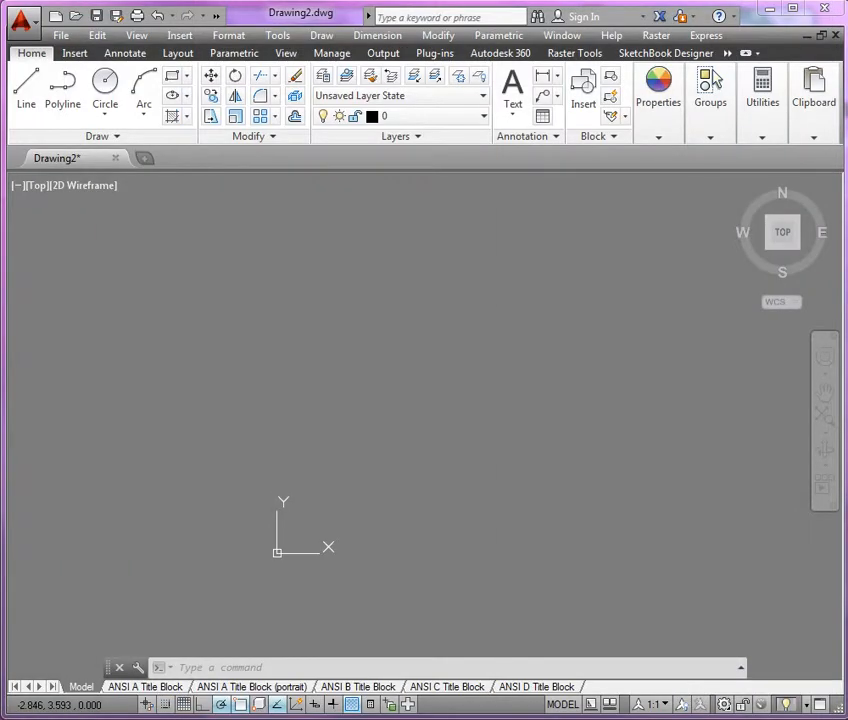
pyautogui.moveTo(370, 527)
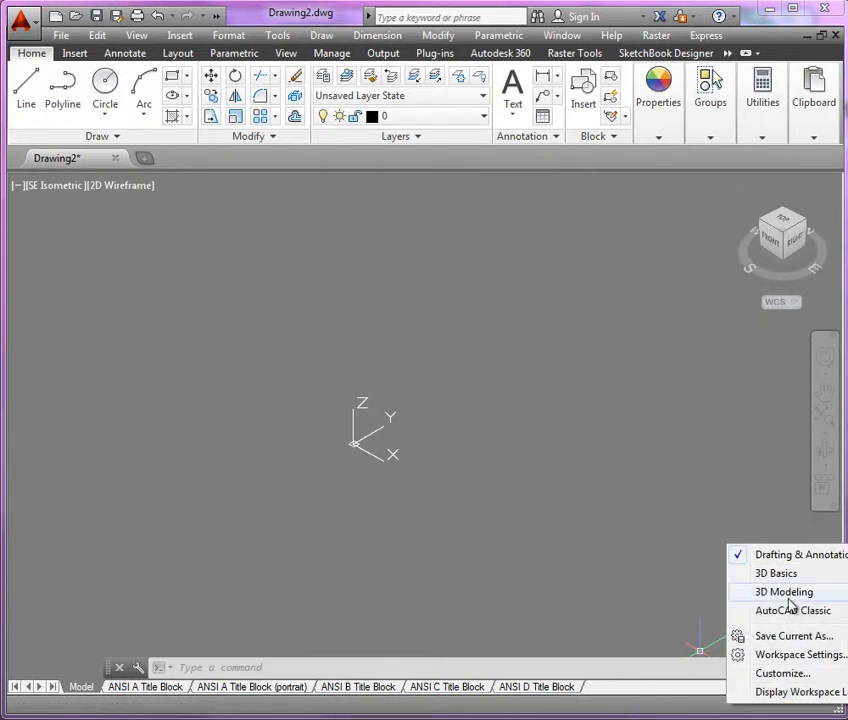
# Switch to the 3D Modeling workspace and show the View ribbon tools.
pyautogui.click(784, 591)
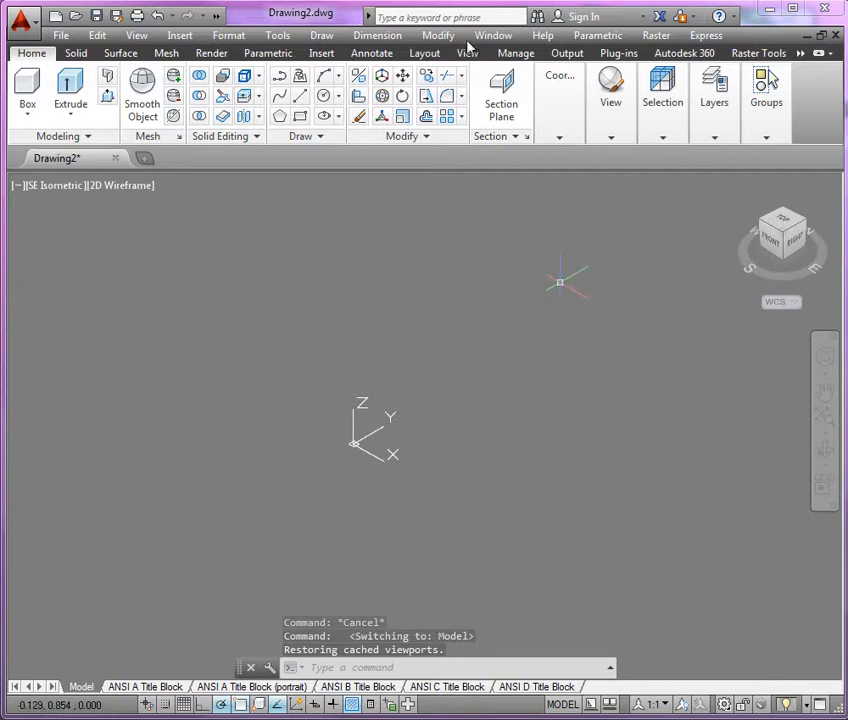
pyautogui.click(467, 53)
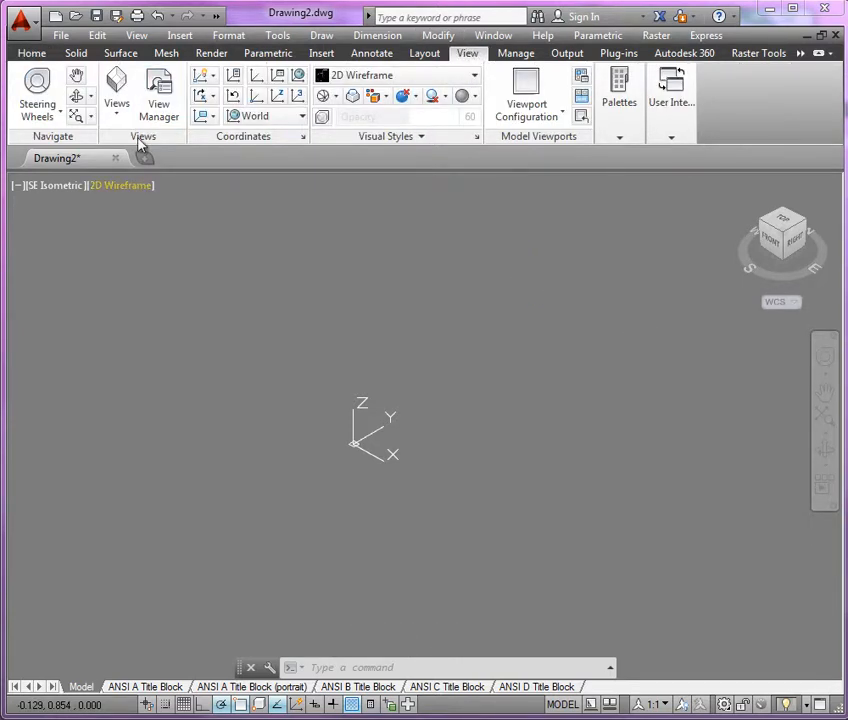
pyautogui.click(116, 90)
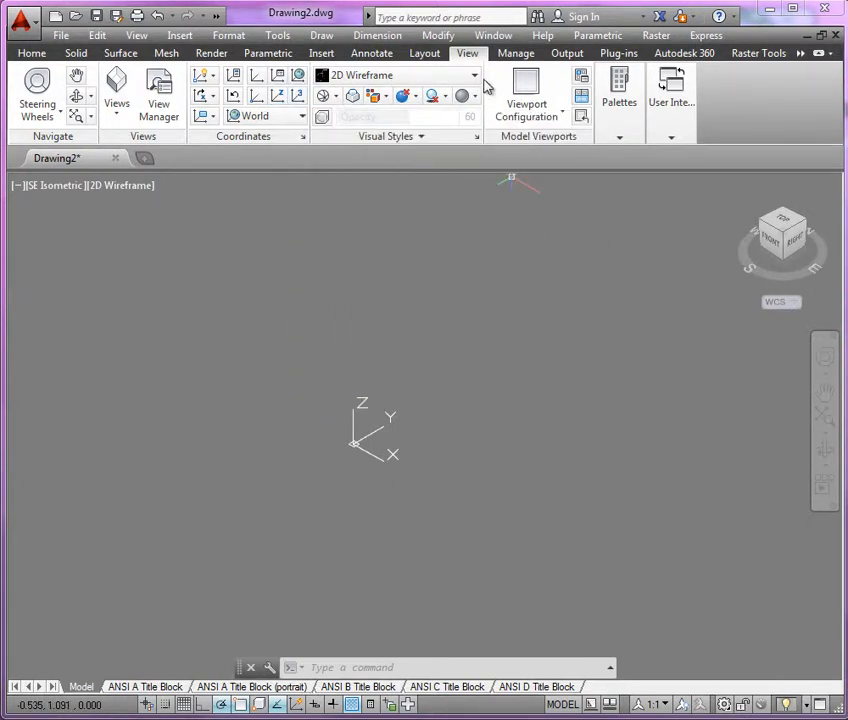
pyautogui.click(395, 75)
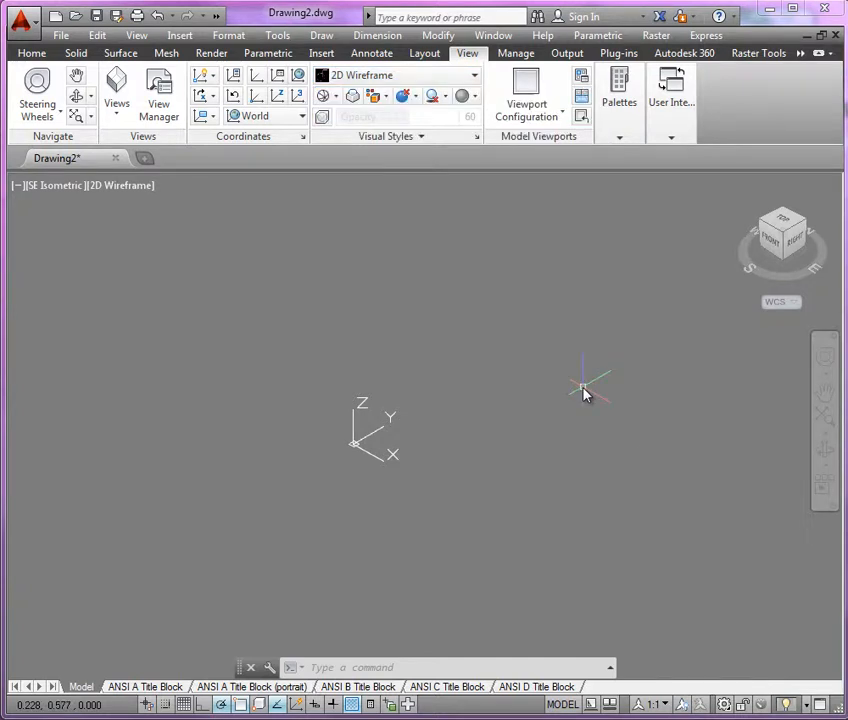
pyautogui.moveTo(815, 315)
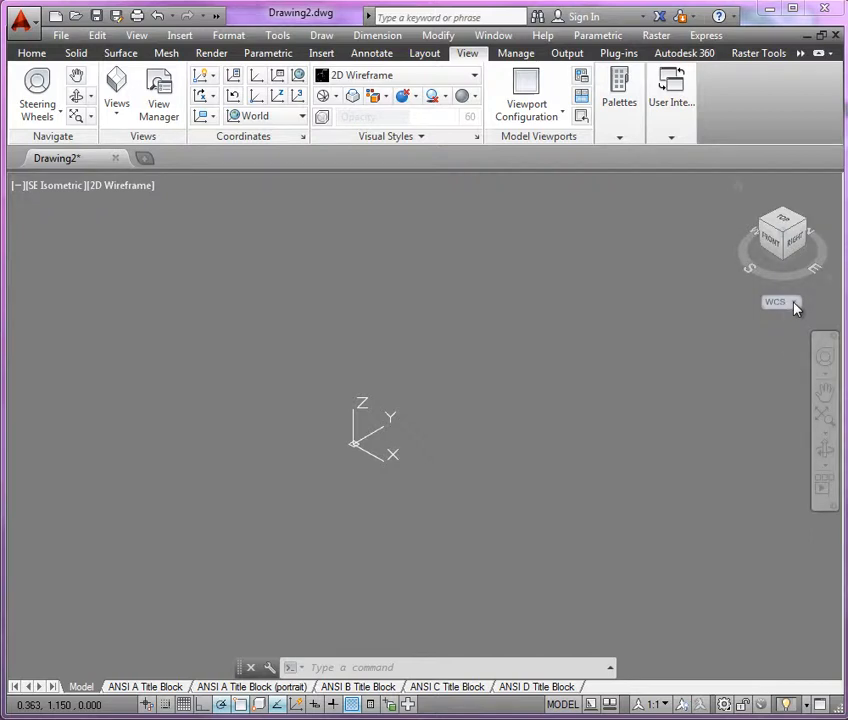
pyautogui.click(777, 302)
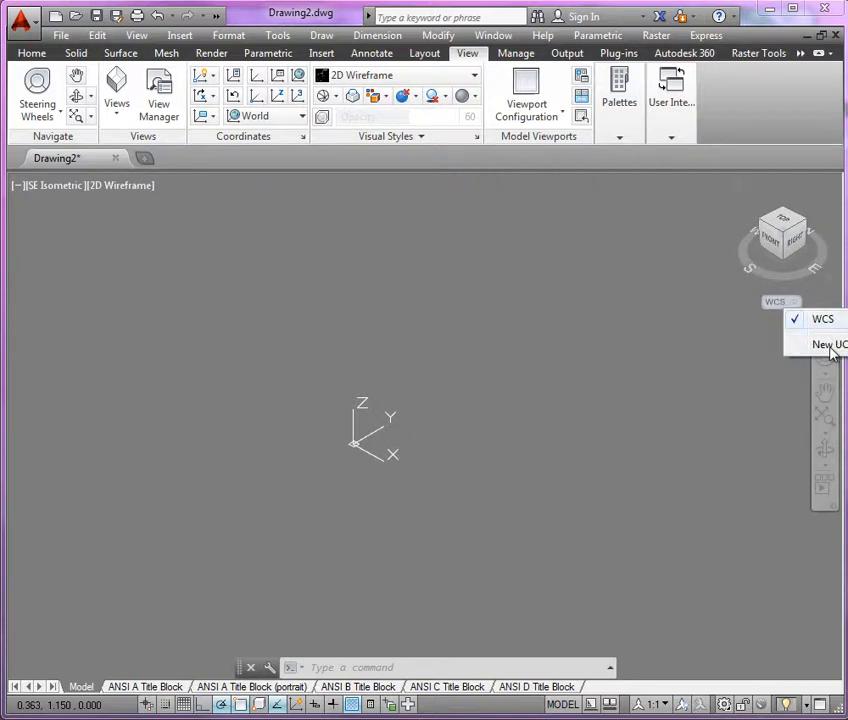
pyautogui.moveTo(828, 319)
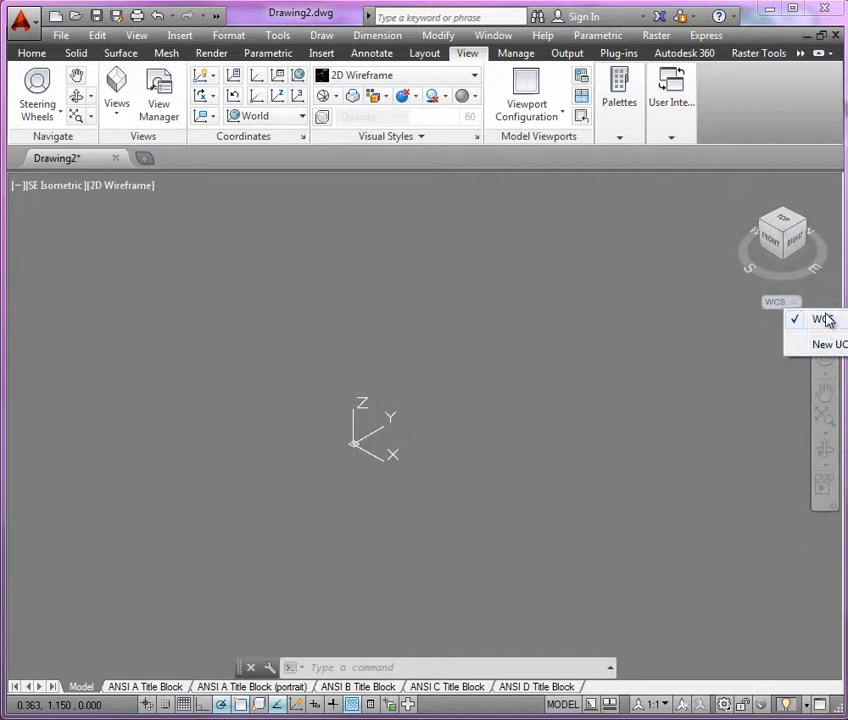
pyautogui.moveTo(822, 344)
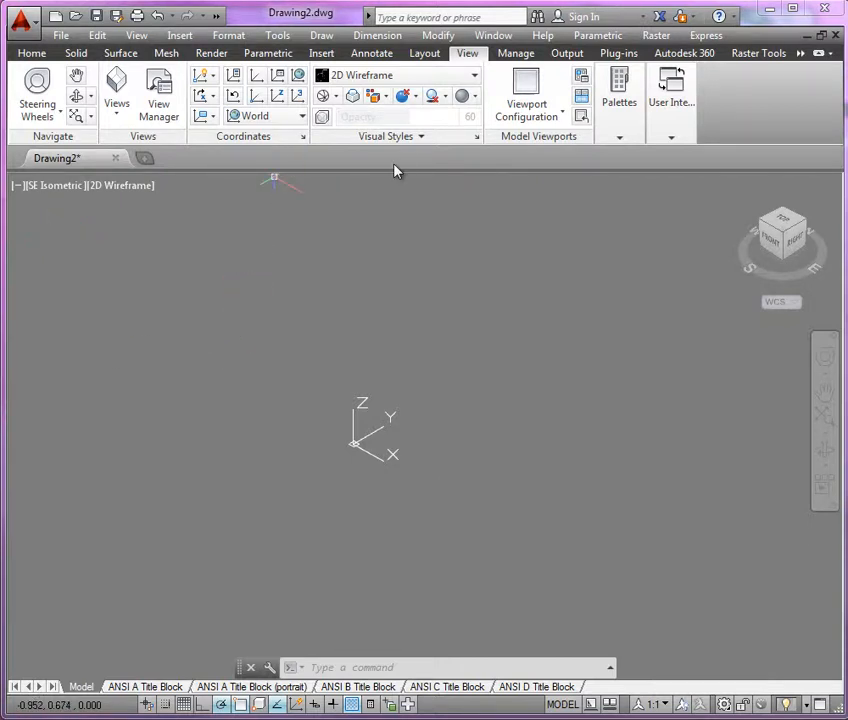
# Set the drawing to the Front preset view.
pyautogui.click(116, 90)
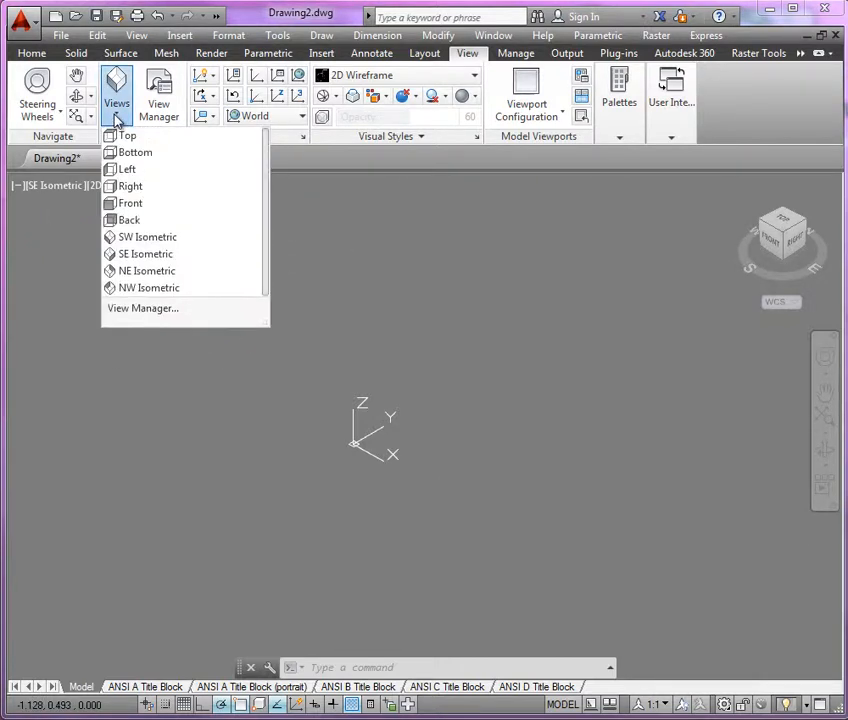
pyautogui.moveTo(130, 203)
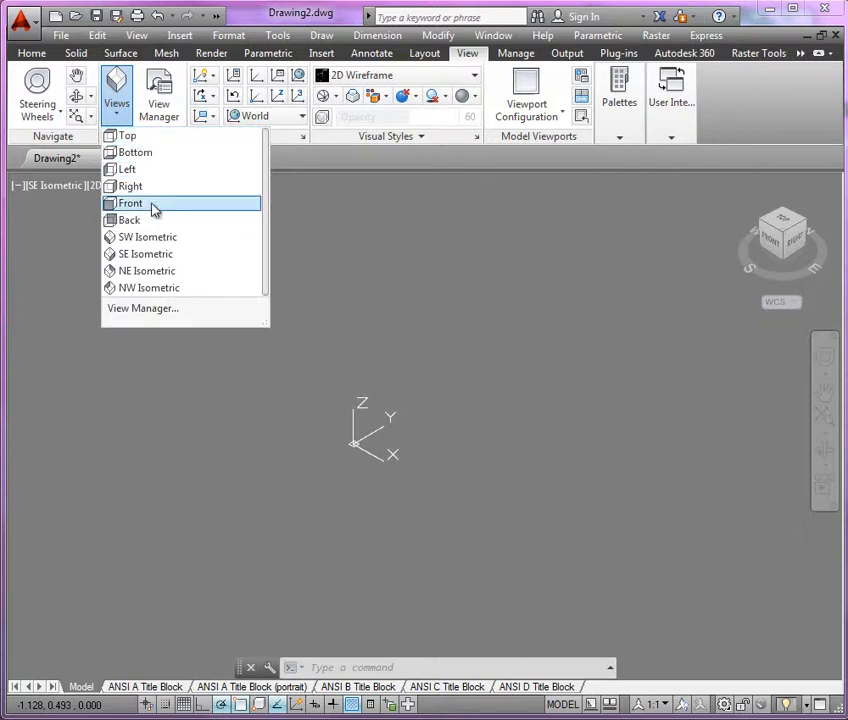
pyautogui.moveTo(160, 186)
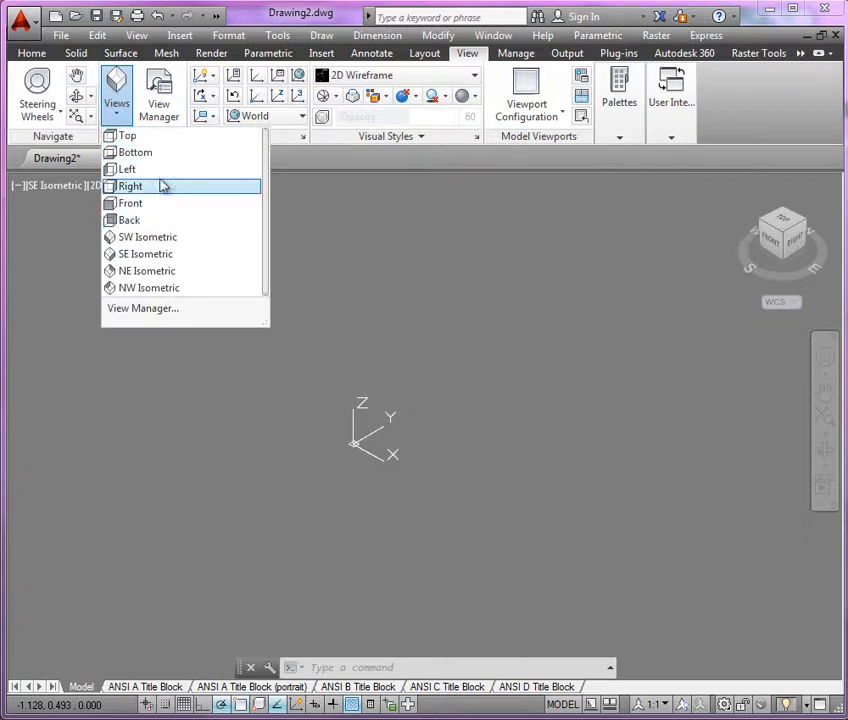
pyautogui.click(130, 202)
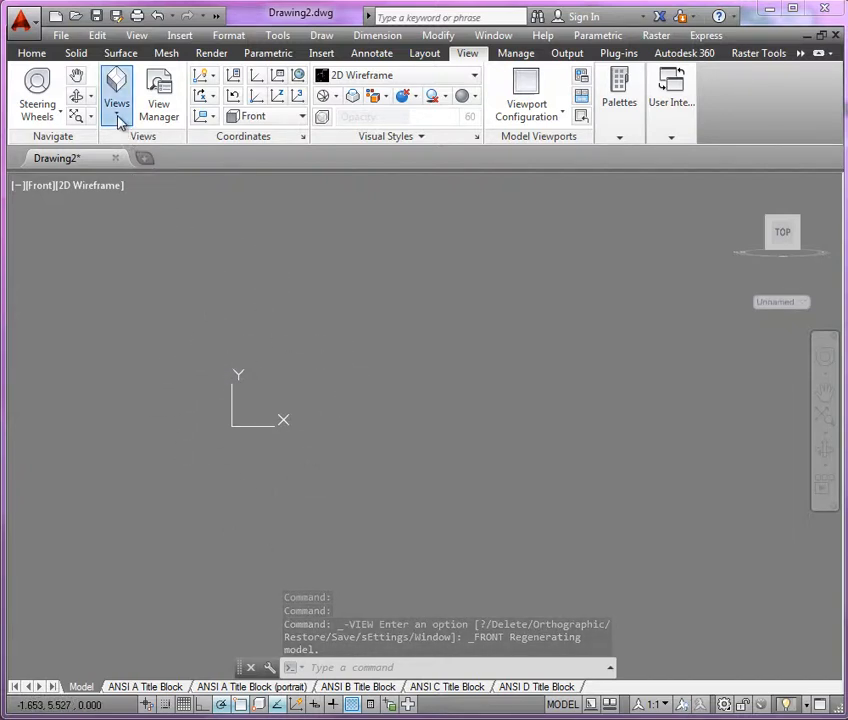
# Return to SE Isometric view, keeping the Front UCS active.
pyautogui.click(116, 90)
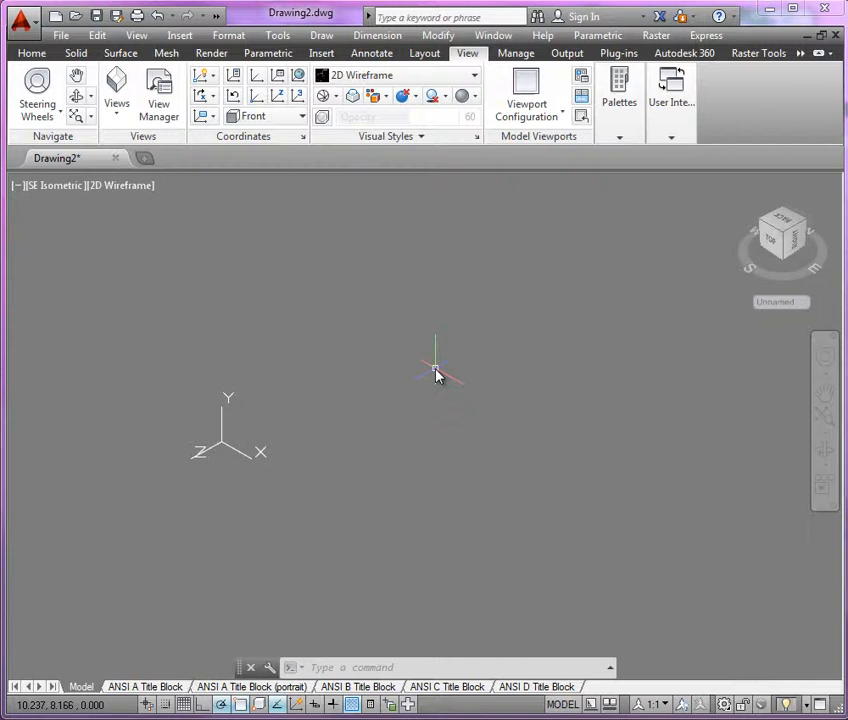
pyautogui.moveTo(373, 340)
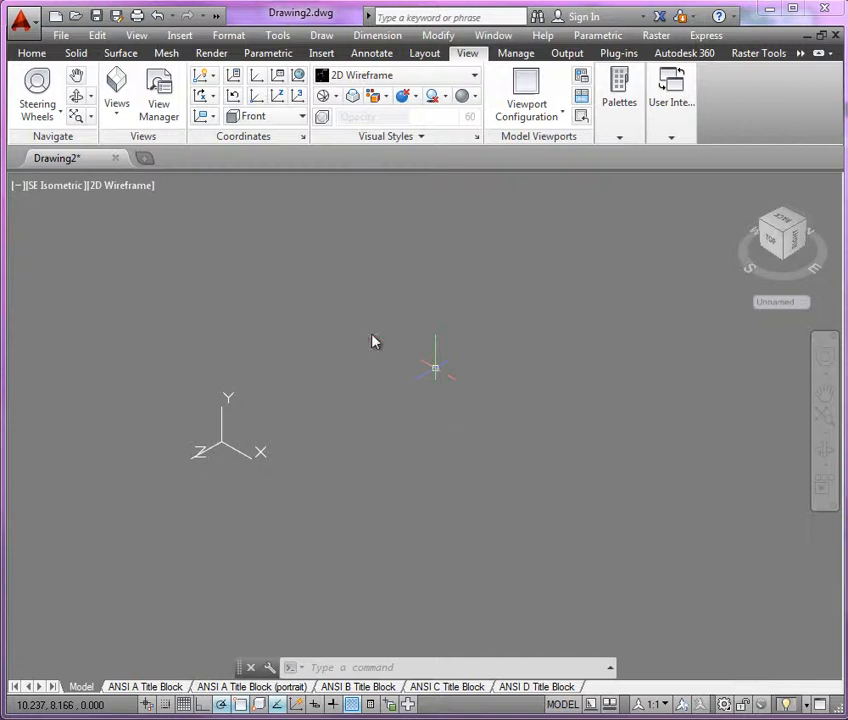